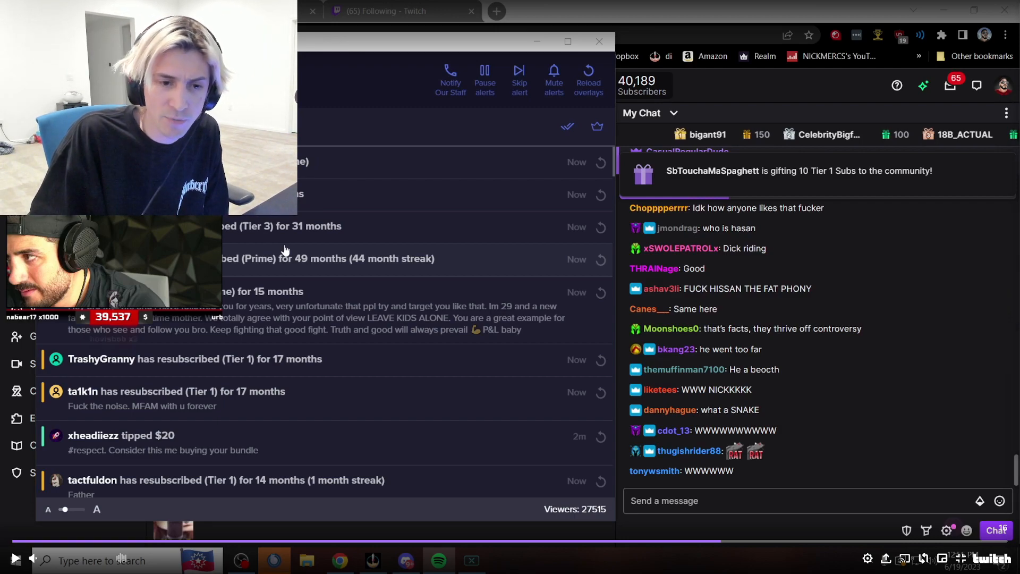
pyautogui.moveTo(874, 361)
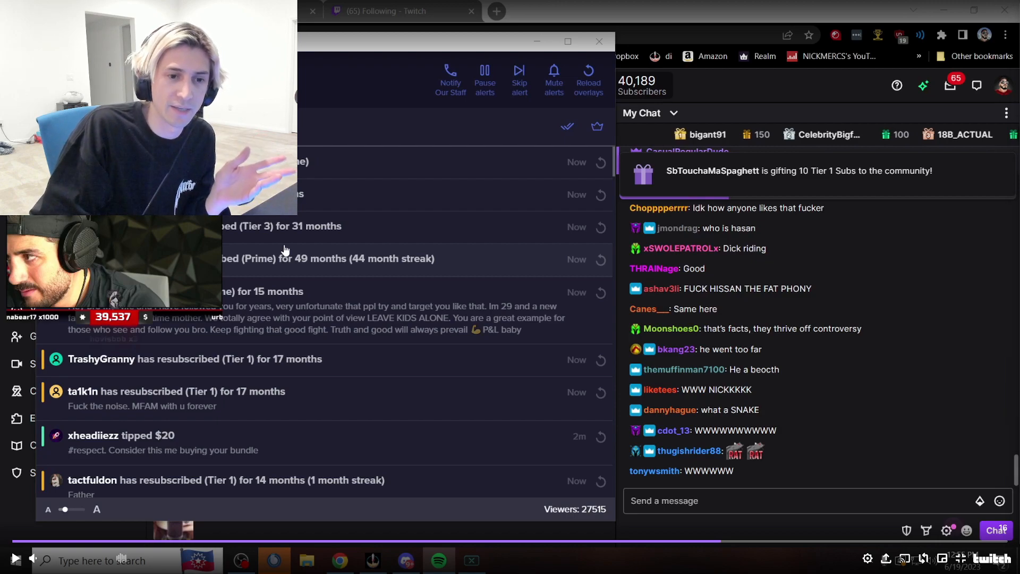
pyautogui.moveTo(895, 439)
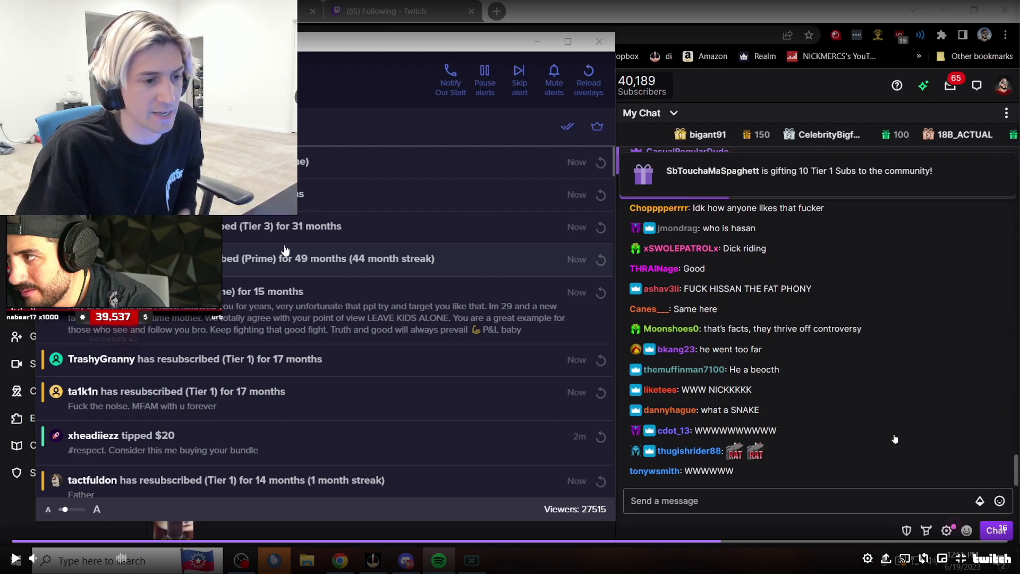